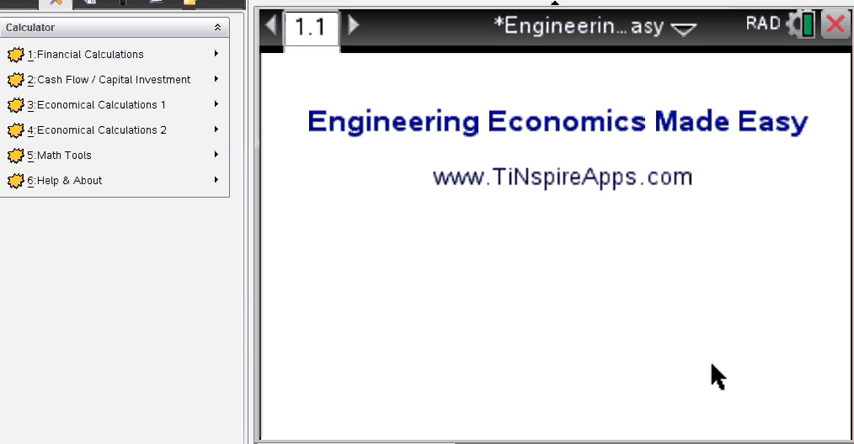
mouse_move(474, 136)
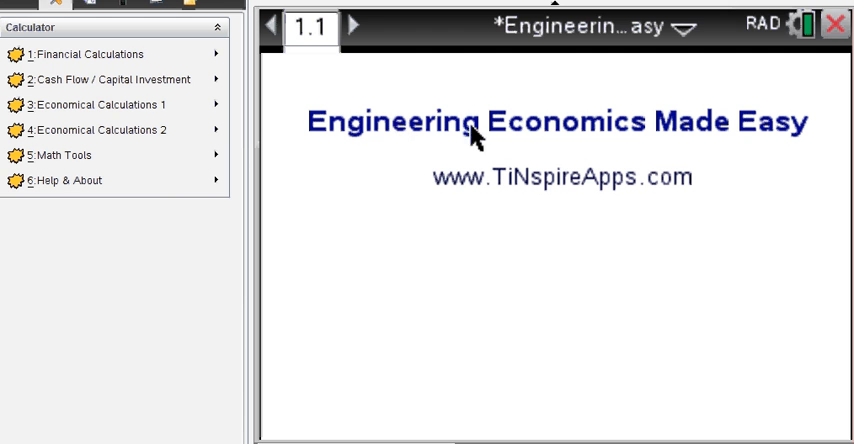
mouse_move(540, 138)
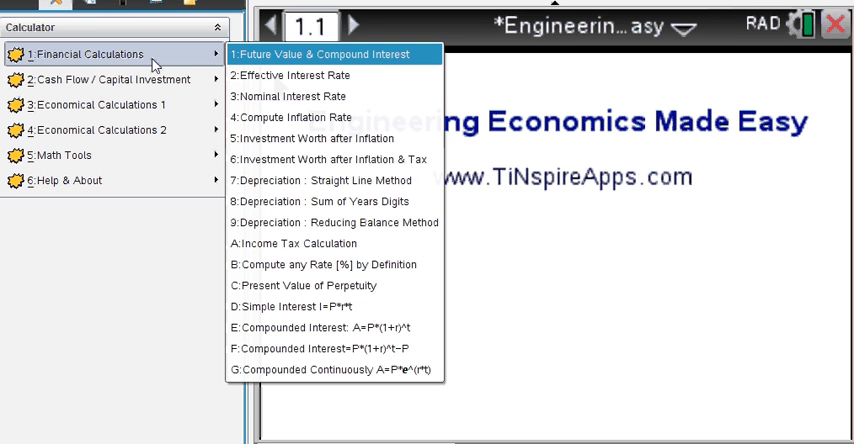
mouse_move(218, 62)
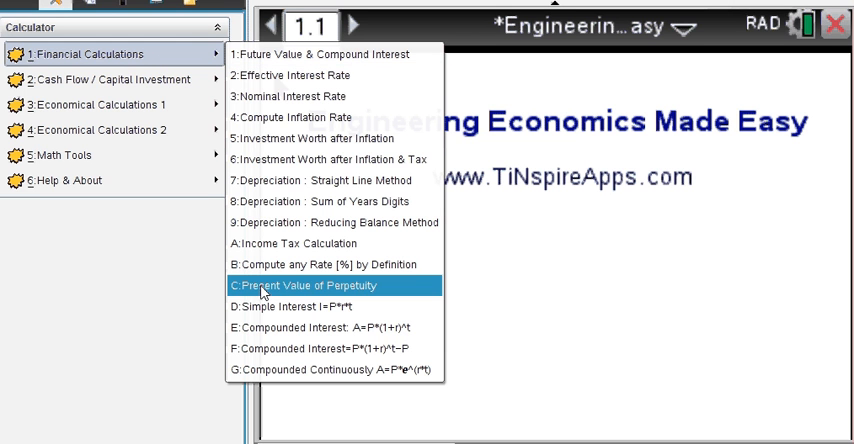
mouse_move(290, 96)
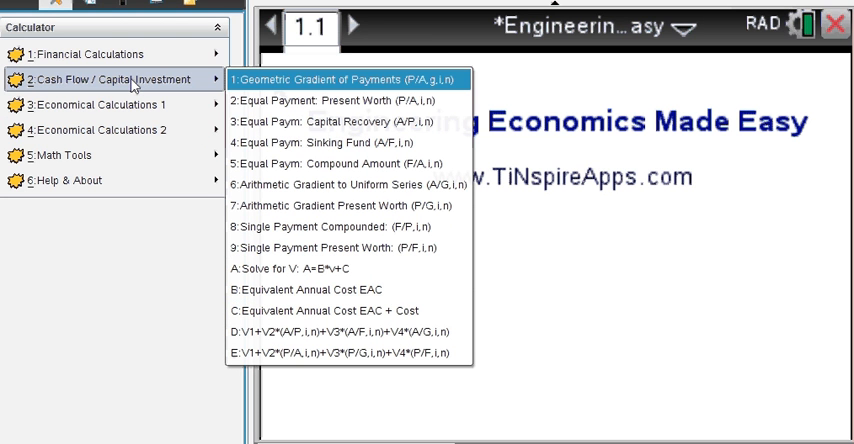
mouse_move(316, 92)
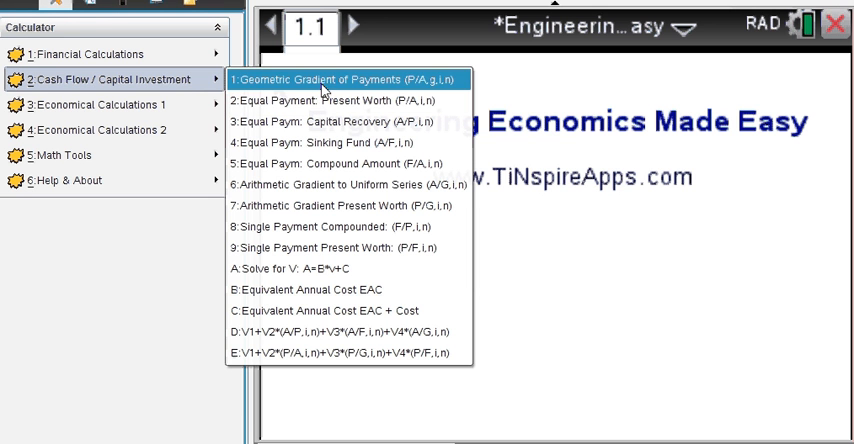
mouse_move(330, 100)
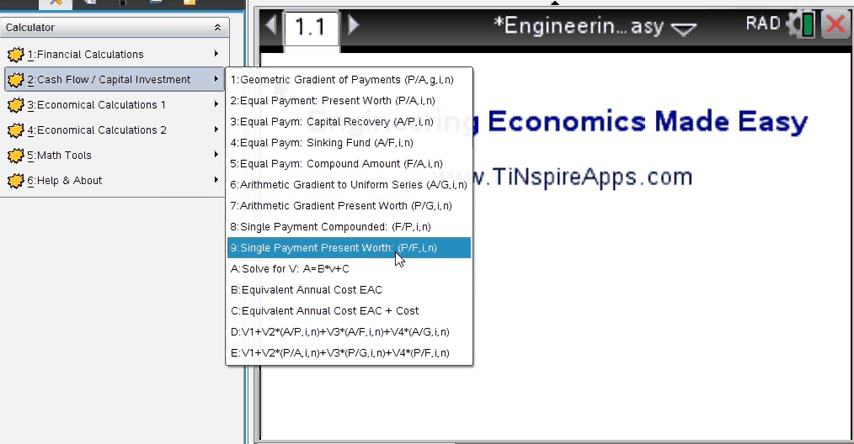
mouse_move(336, 296)
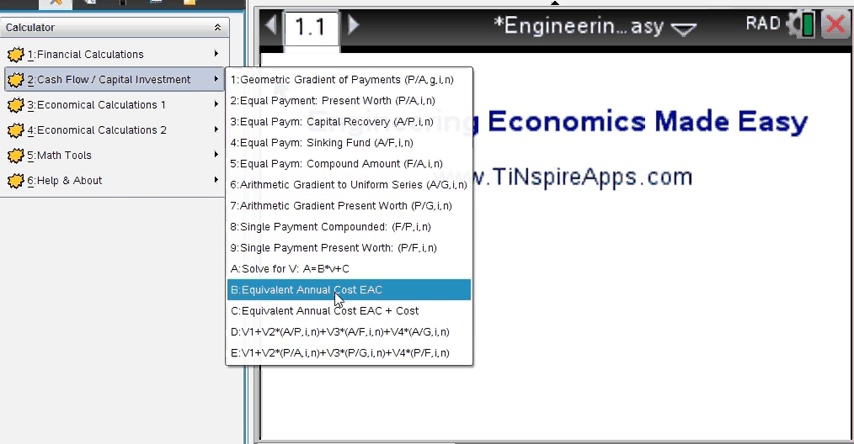
mouse_move(370, 314)
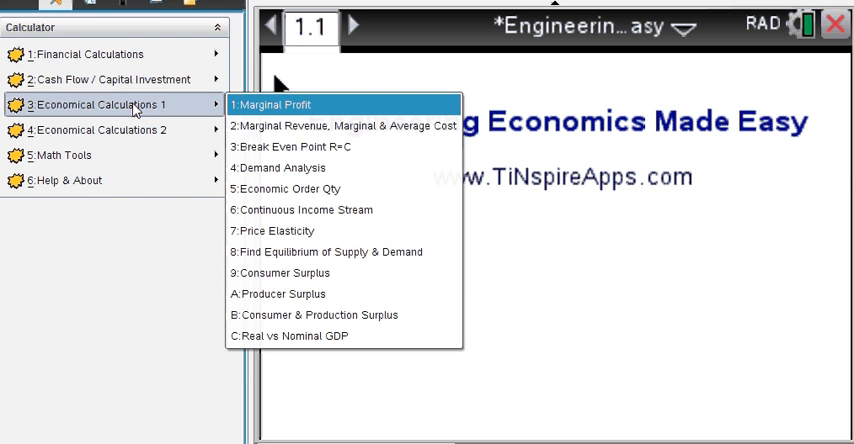
mouse_move(320, 124)
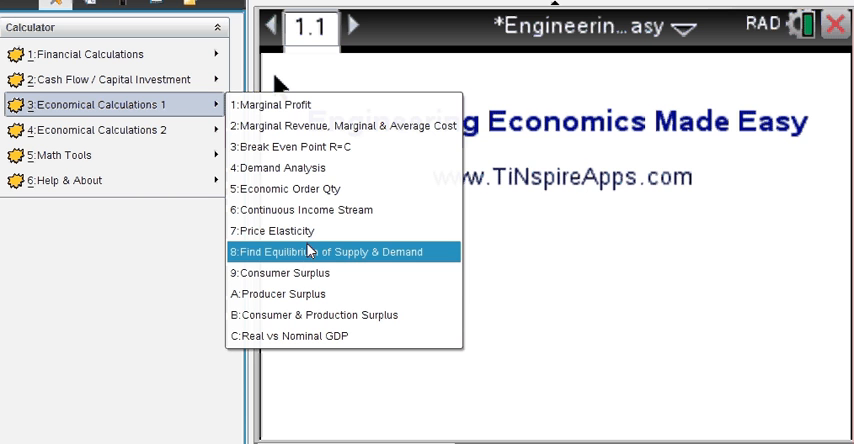
mouse_move(284, 272)
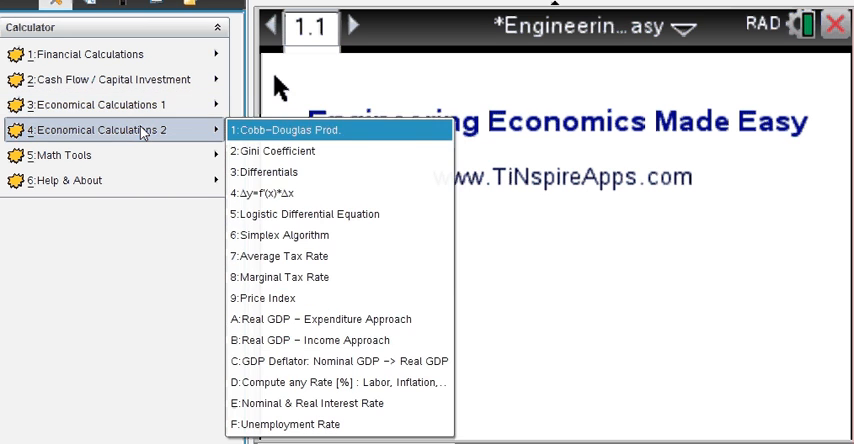
mouse_move(272, 152)
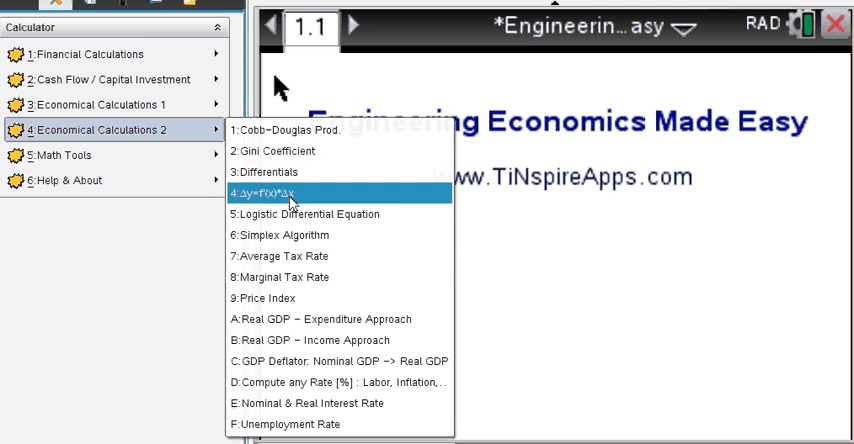
mouse_move(280, 330)
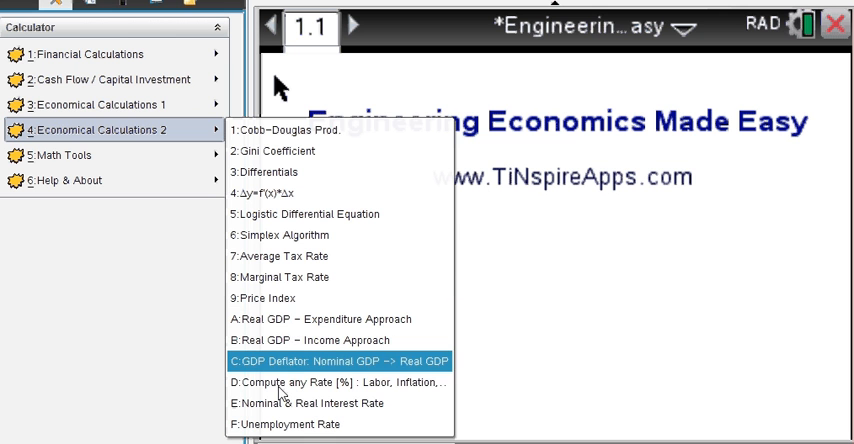
mouse_move(290, 404)
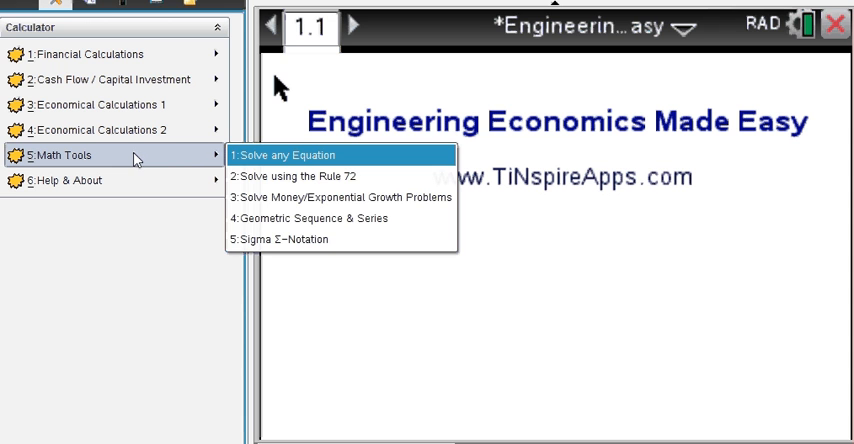
mouse_move(284, 162)
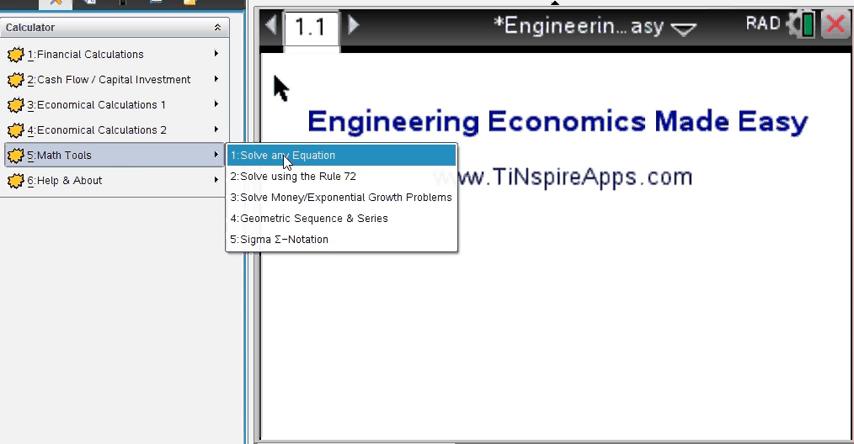
mouse_move(292, 176)
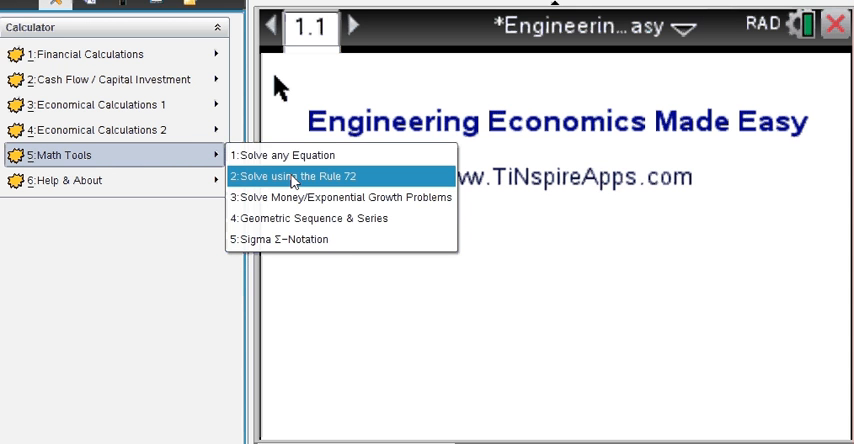
mouse_move(316, 196)
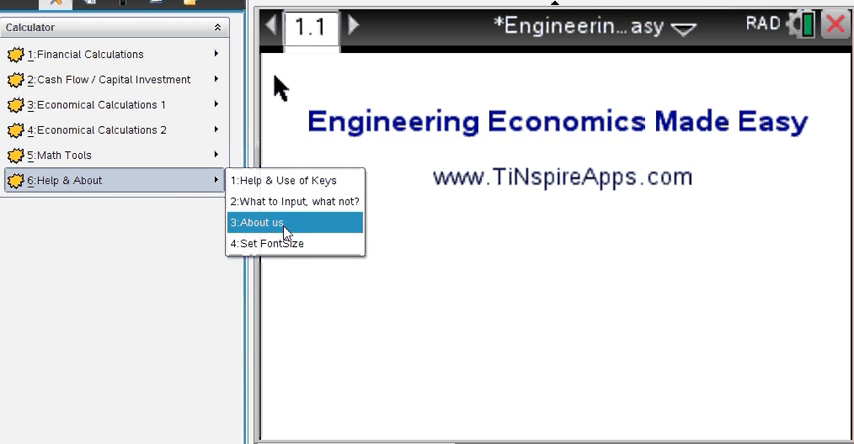
mouse_move(290, 180)
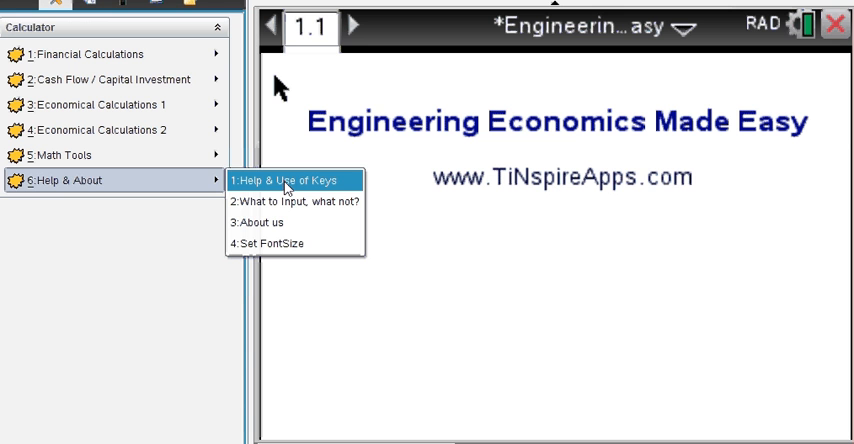
mouse_move(280, 250)
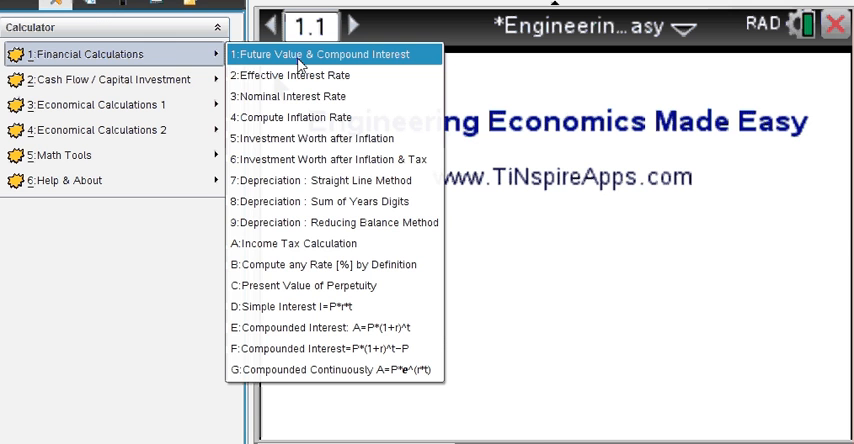
Step: Work the Future Value & Compound Interest solver with fv cut to 100, then p=670 giving fv ≈ 999.52
click(324, 54)
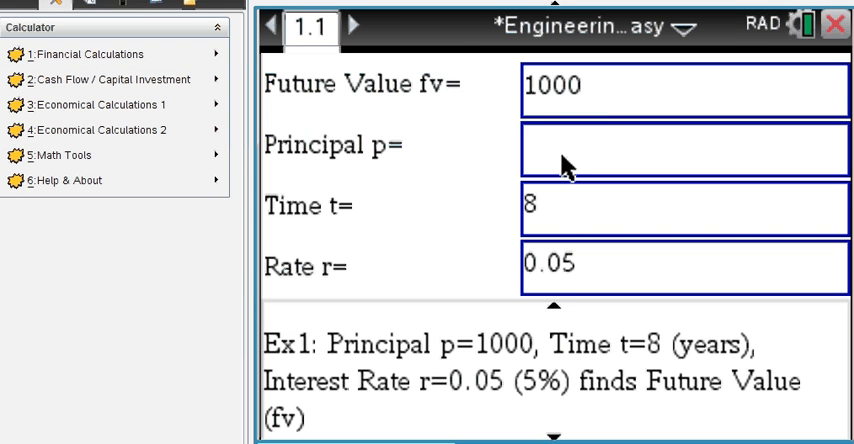
mouse_move(570, 196)
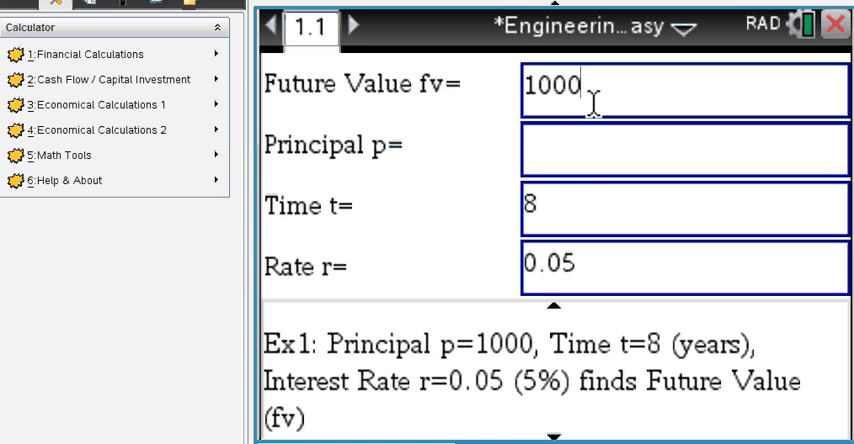
key(Backspace)
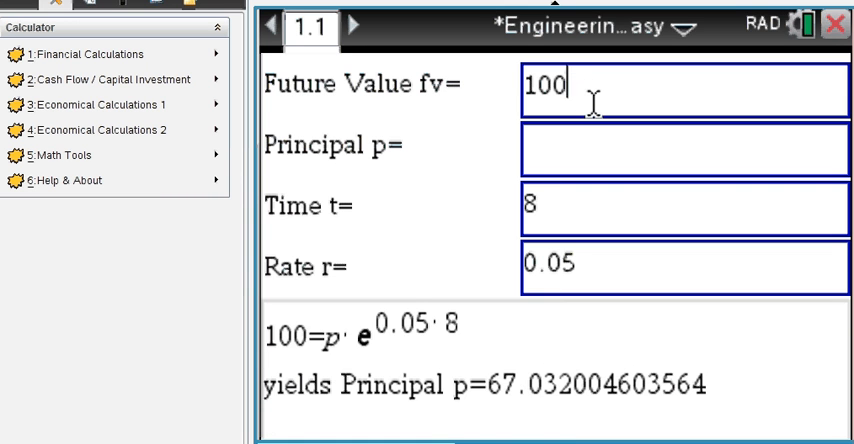
text(0)
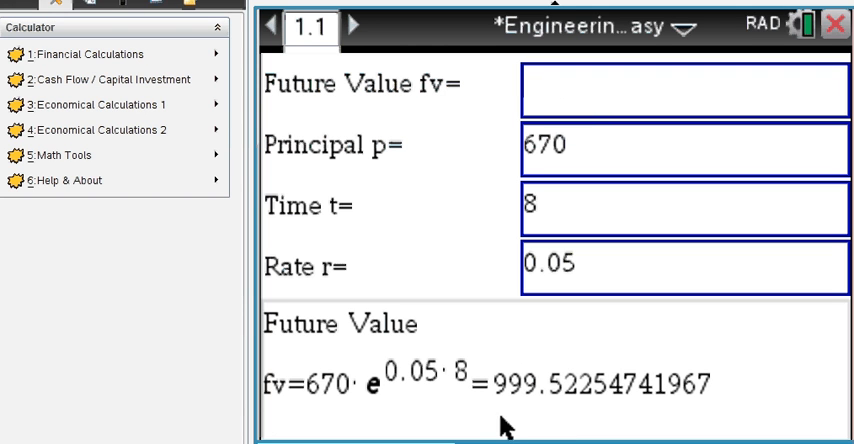
mouse_move(510, 410)
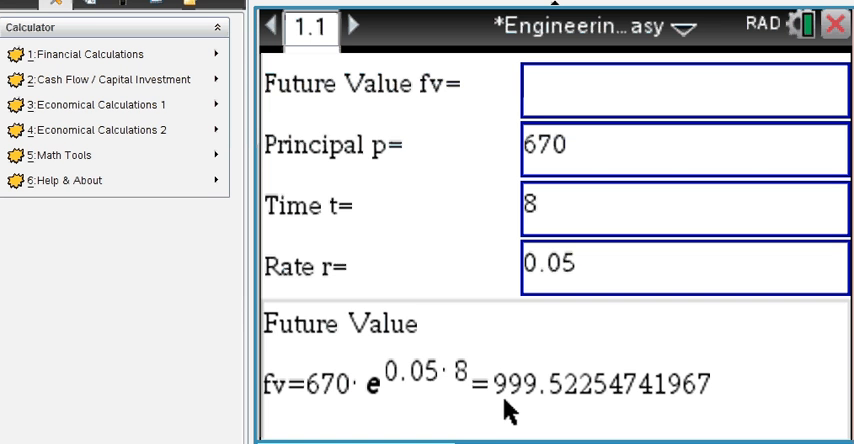
mouse_move(110, 104)
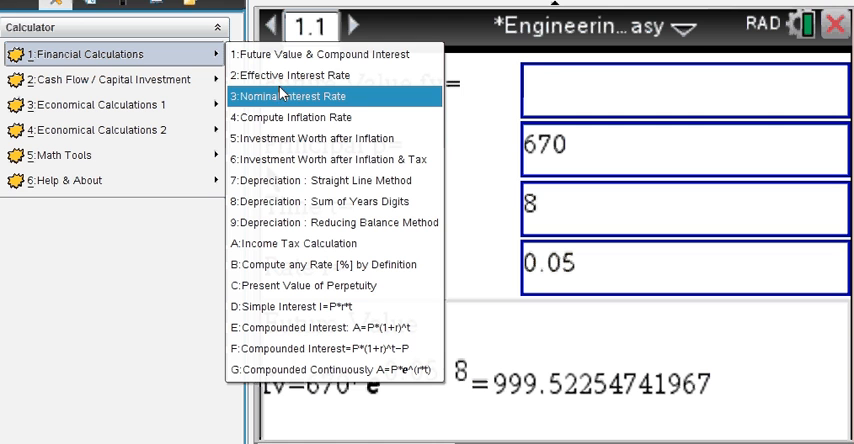
mouse_move(284, 128)
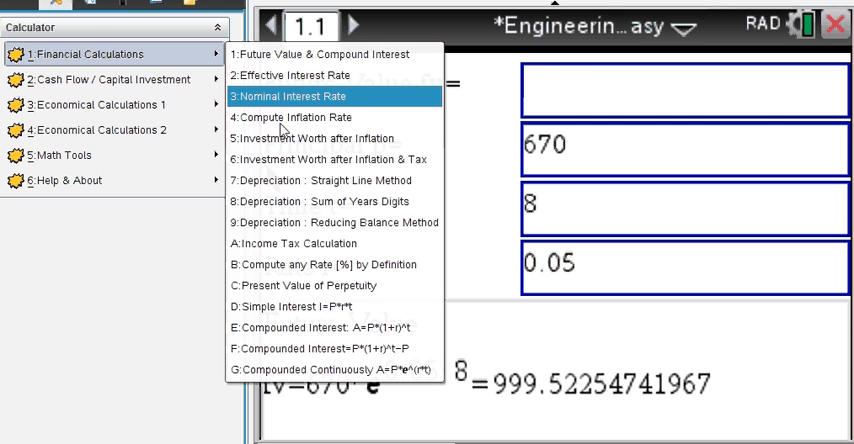
Step: Set Sum of Years depreciation life n to 10 and review yearly fractions through 10/55
click(320, 200)
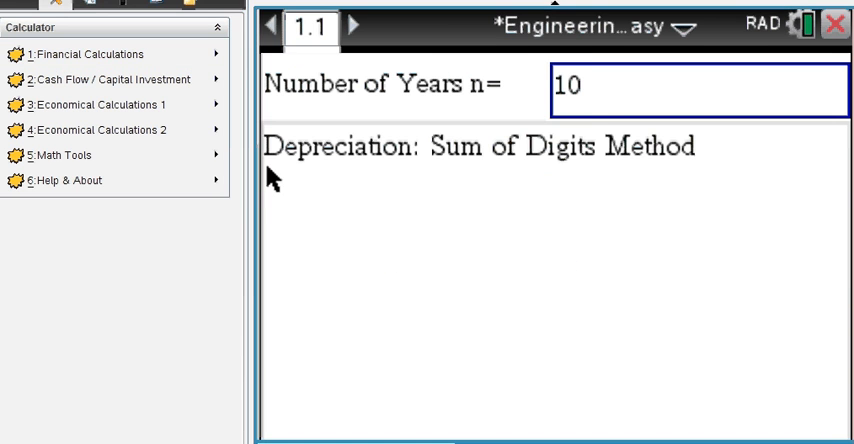
double_click(572, 84)
text(1)
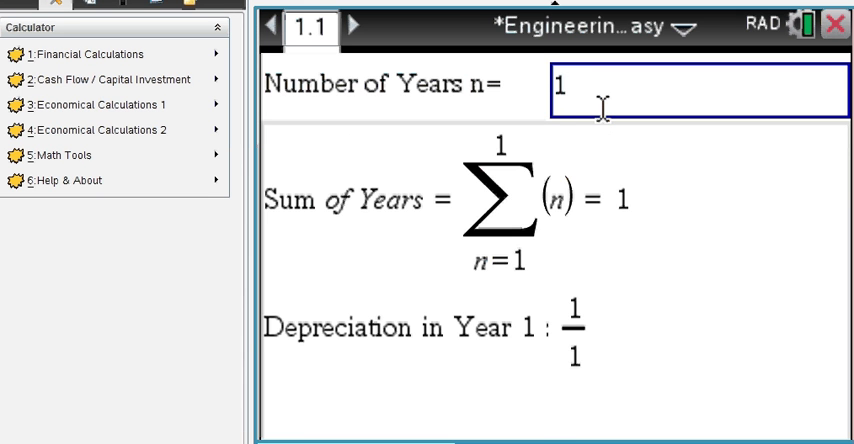
text(0)
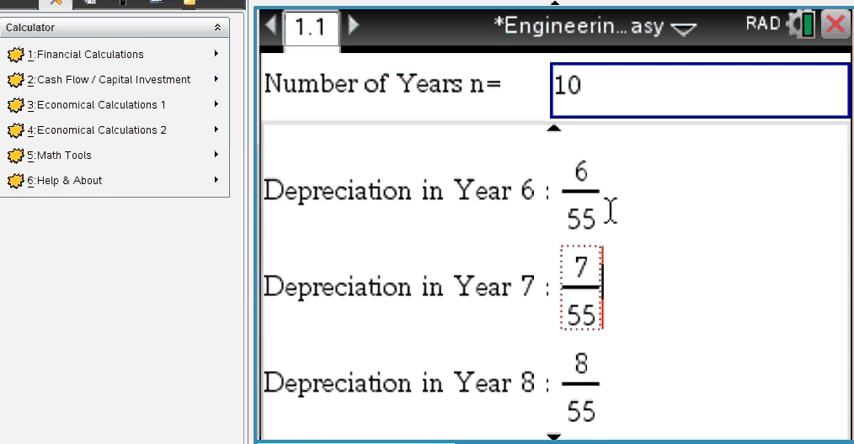
scroll(up, 3)
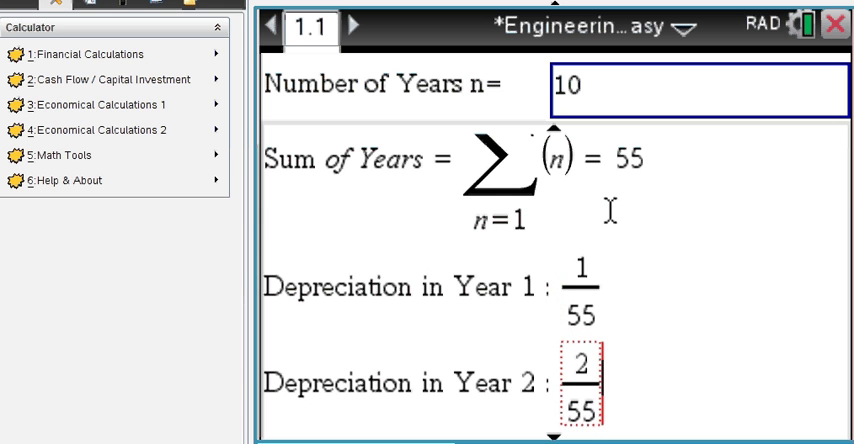
scroll(down, 3)
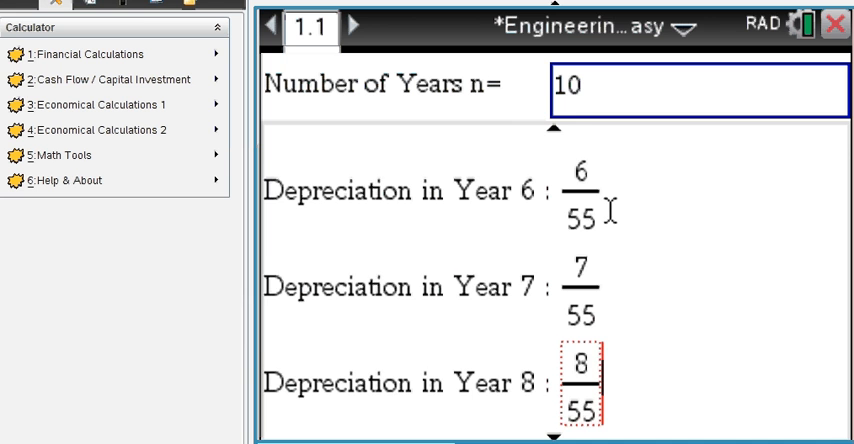
scroll(down, 3)
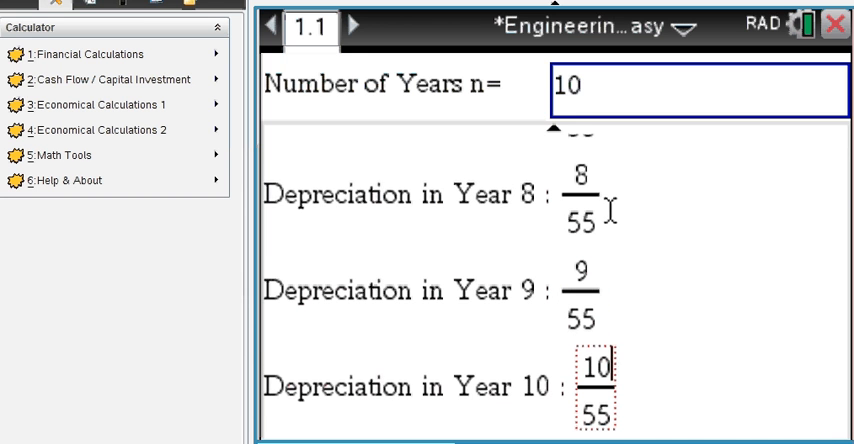
mouse_move(84, 54)
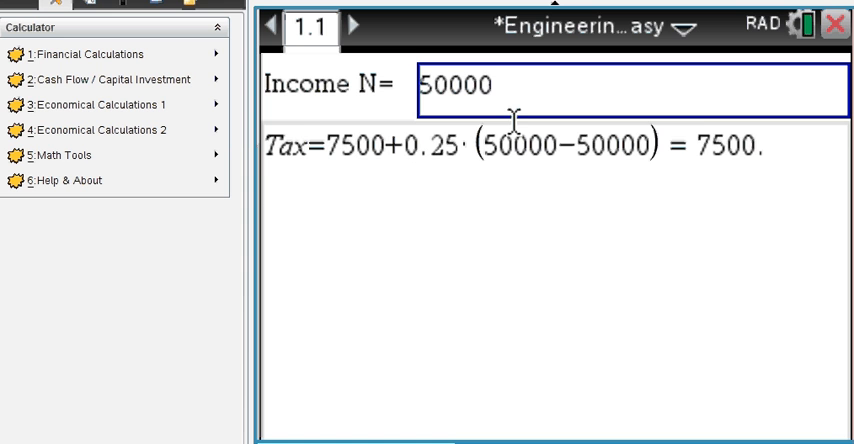
Step: Set Income N to 500000 then 560000, reading tax of 170000 and 190400
text(0)
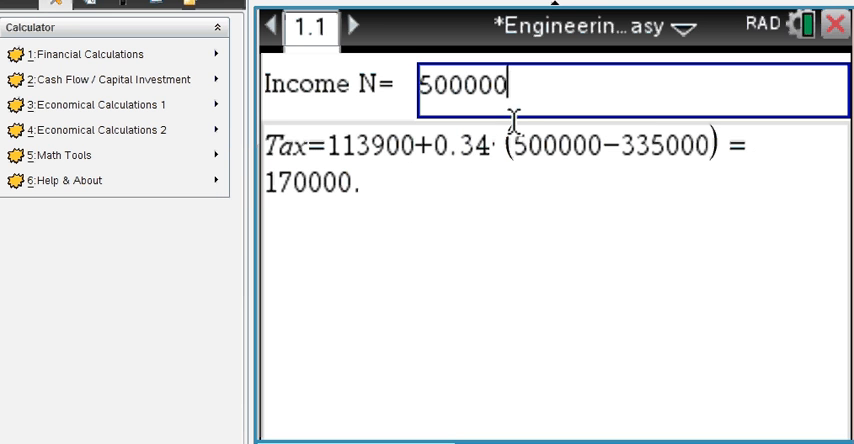
mouse_move(336, 204)
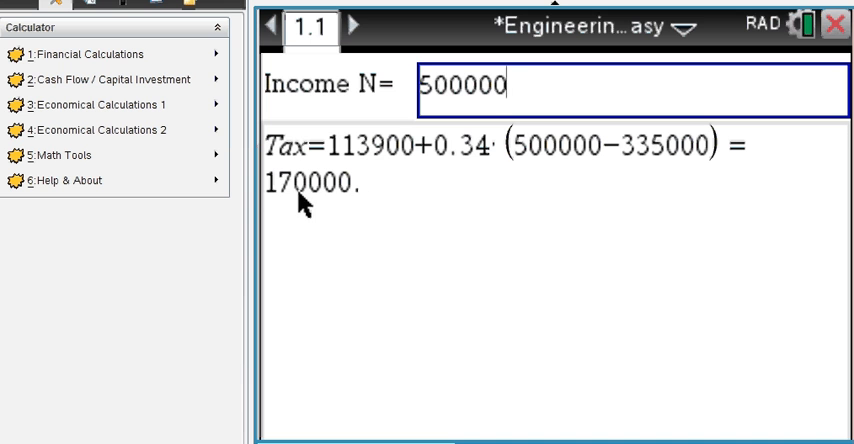
mouse_move(364, 156)
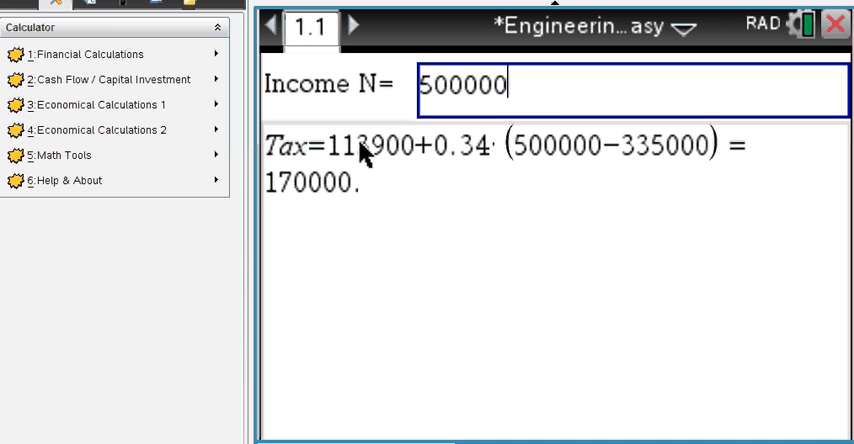
mouse_move(390, 160)
text(560000)
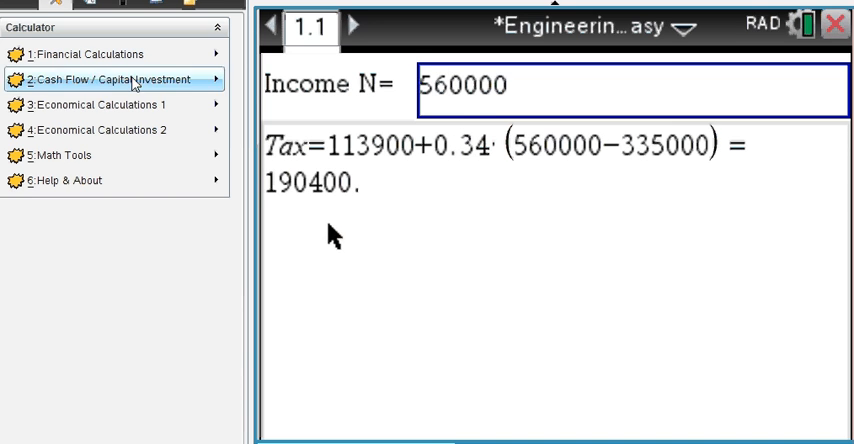
Step: Evaluate the geometric gradient of 52500 at 7% and 12% with Time t=6, giving 251667.46
click(112, 80)
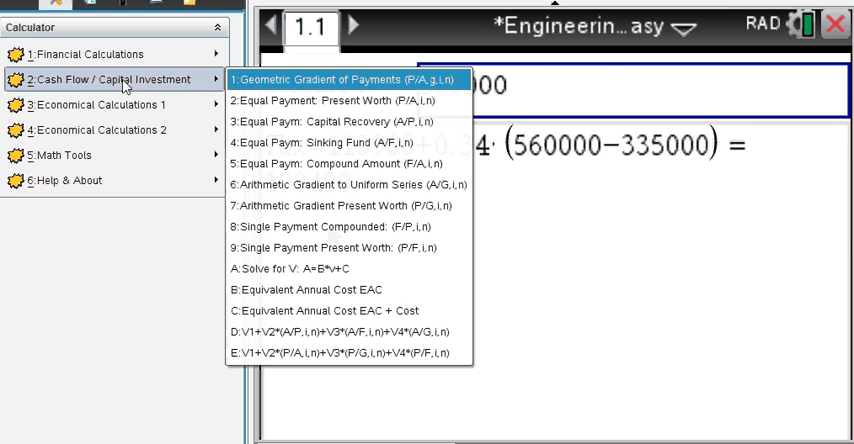
mouse_move(300, 84)
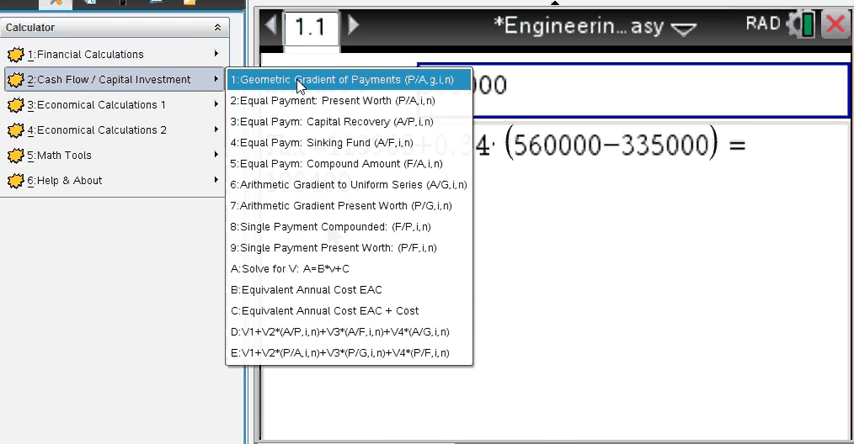
click(330, 78)
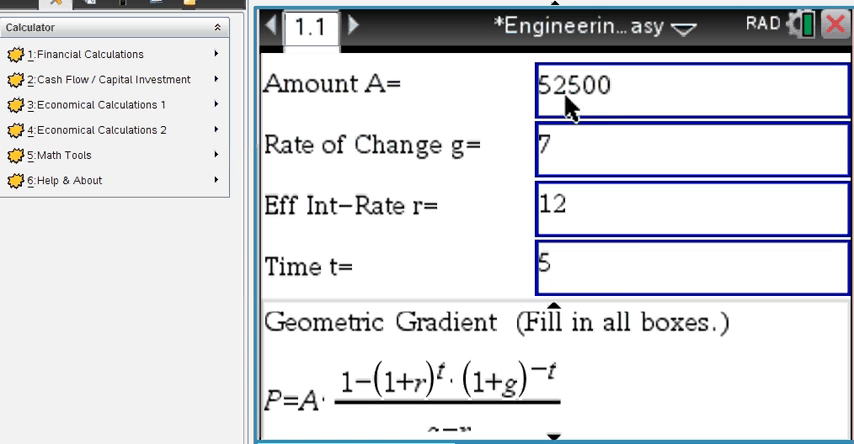
mouse_move(616, 278)
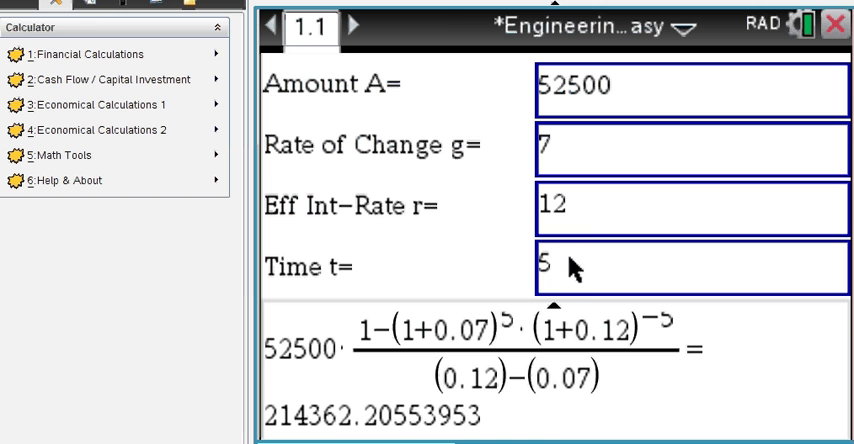
text(6)
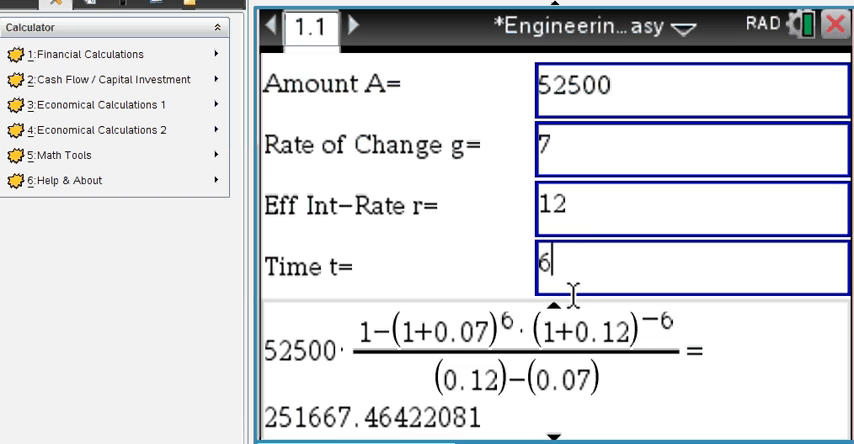
mouse_move(450, 344)
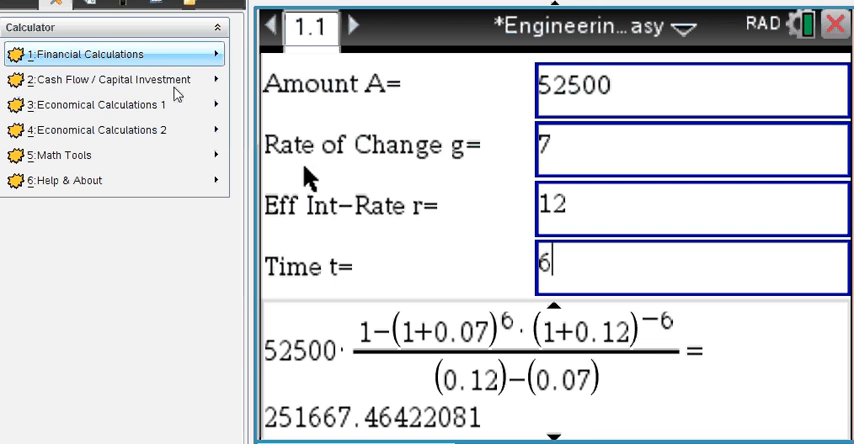
click(110, 80)
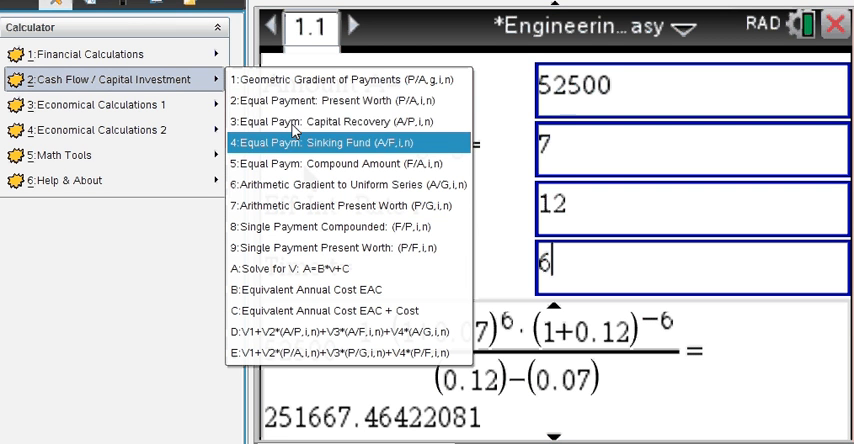
Step: Compute the equal-payment present worth of 37500 at 12% over 5 payments: 135179.11
click(344, 100)
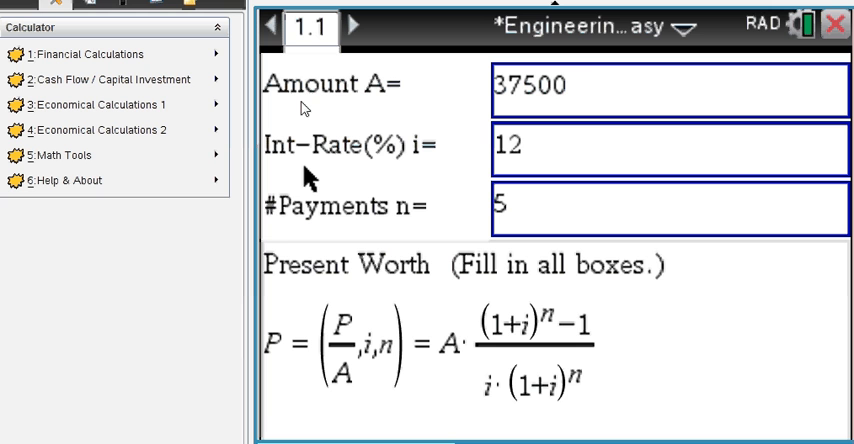
mouse_move(590, 88)
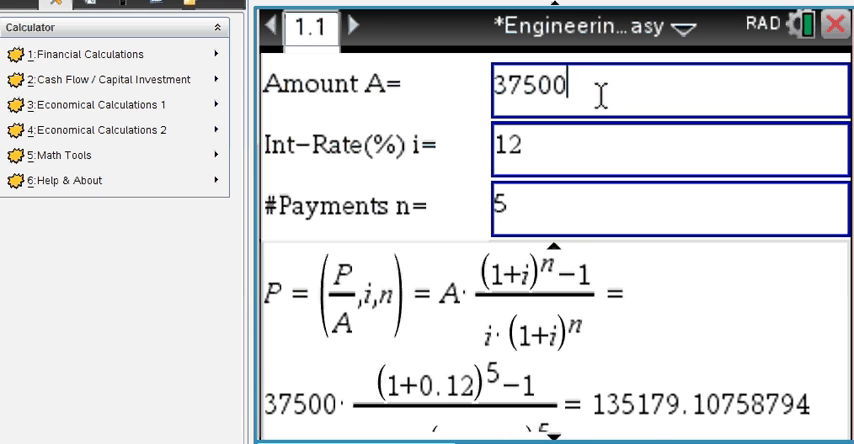
mouse_move(548, 204)
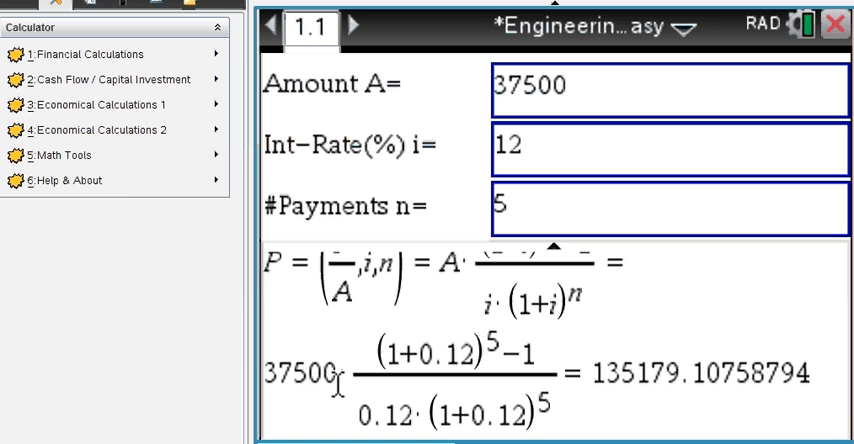
click(100, 80)
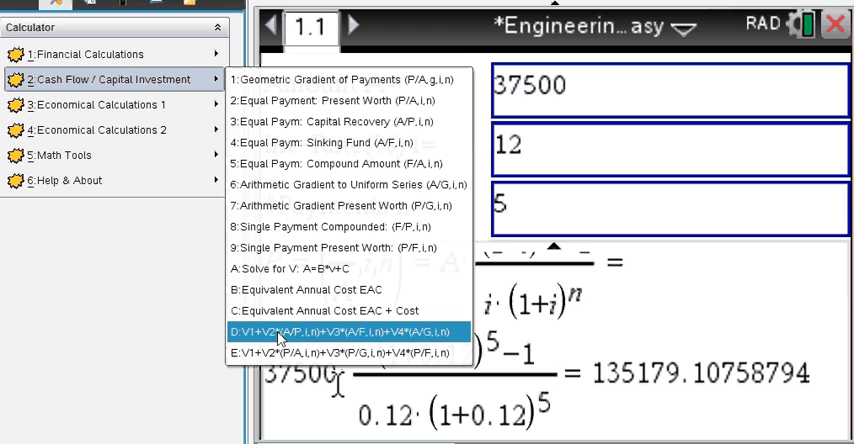
mouse_move(340, 348)
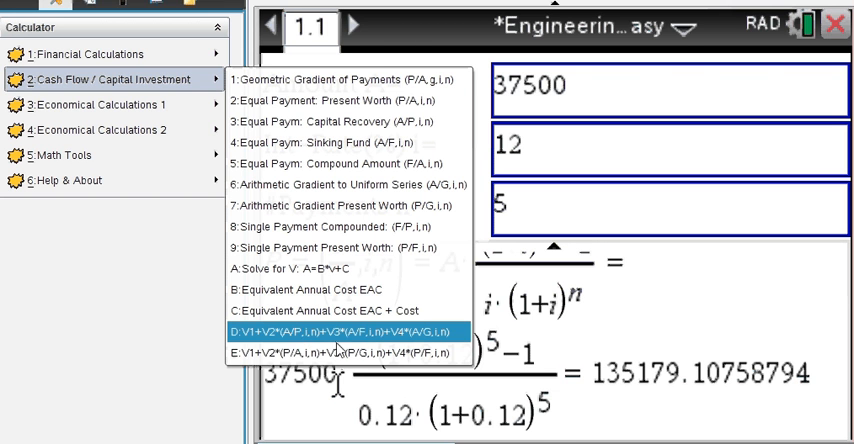
Step: Compute annual worth of [1000,17000,5000,300] at 10% over 10 periods, giving 4554.64
click(344, 332)
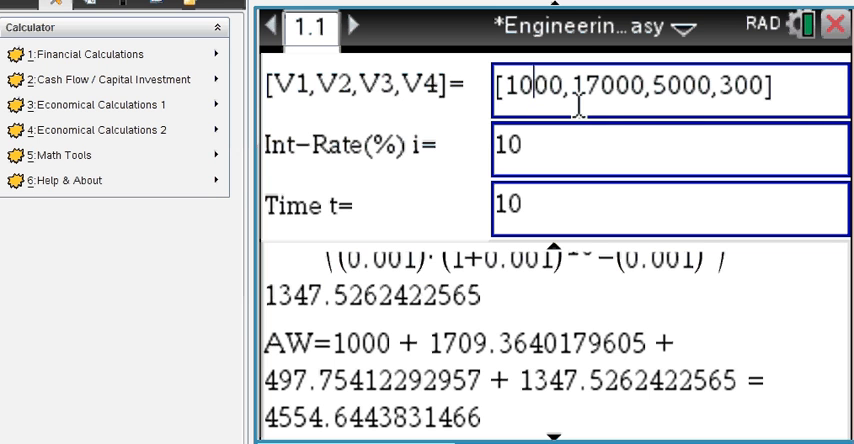
mouse_move(556, 162)
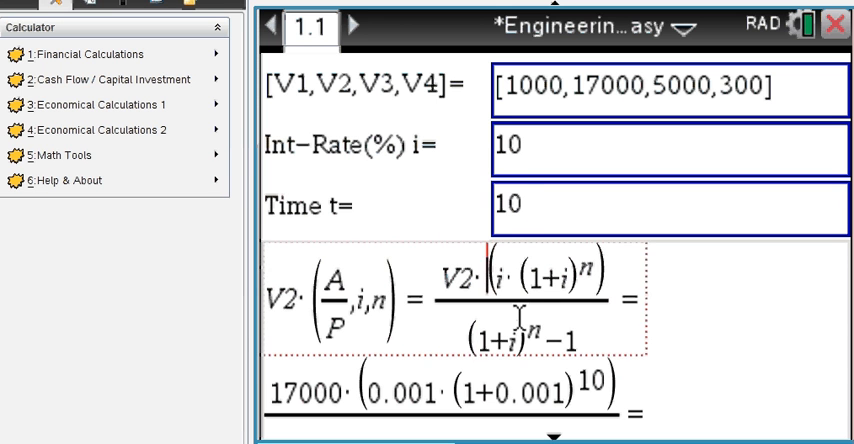
scroll(down, 3)
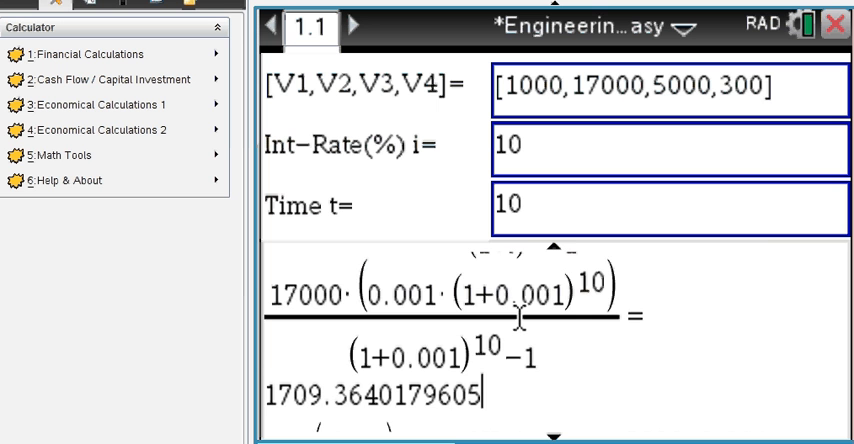
scroll(down, 3)
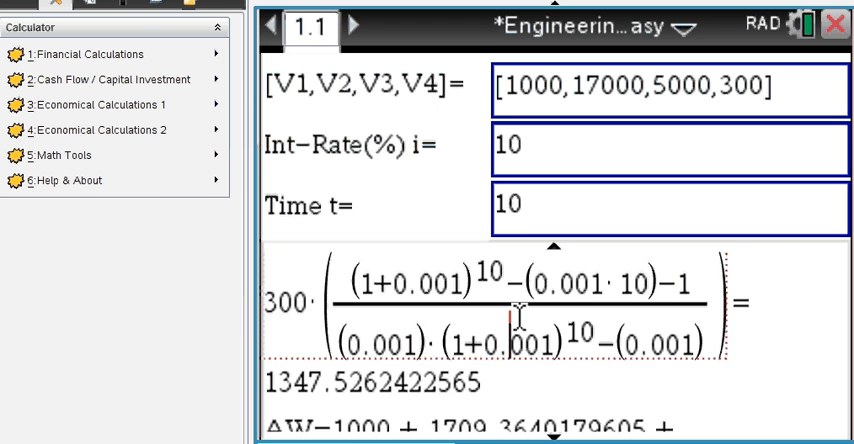
scroll(down, 3)
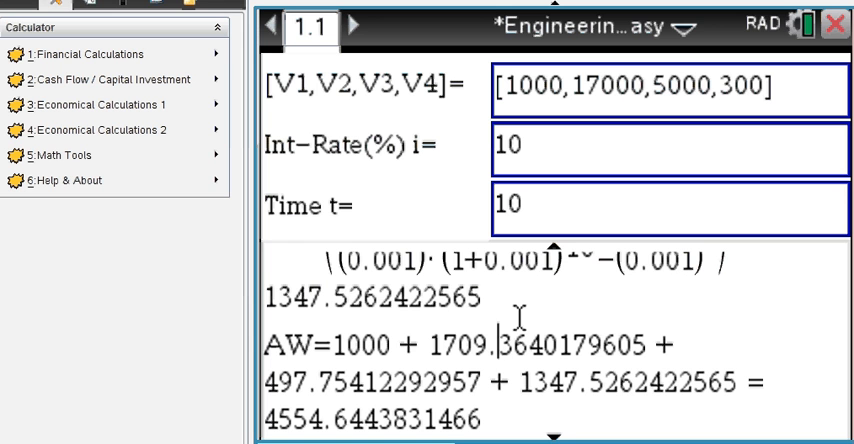
mouse_move(208, 324)
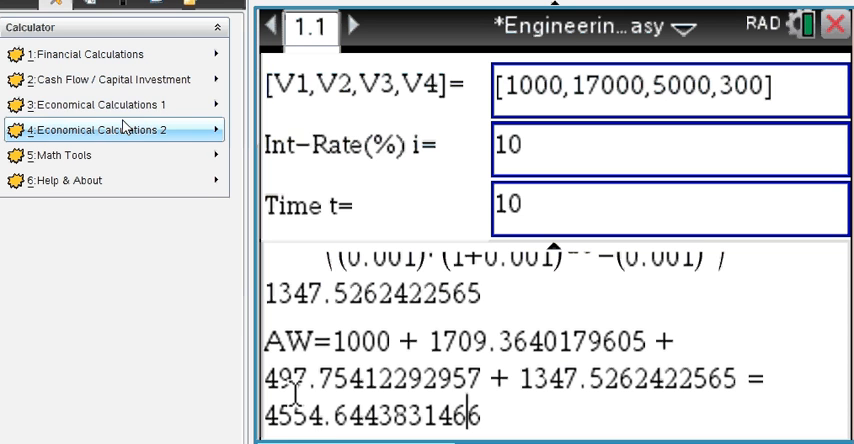
Step: Solve break-even for R=18q, C=.08q^2+2q+100, giving q≈6.46 and q≈193.54
click(90, 104)
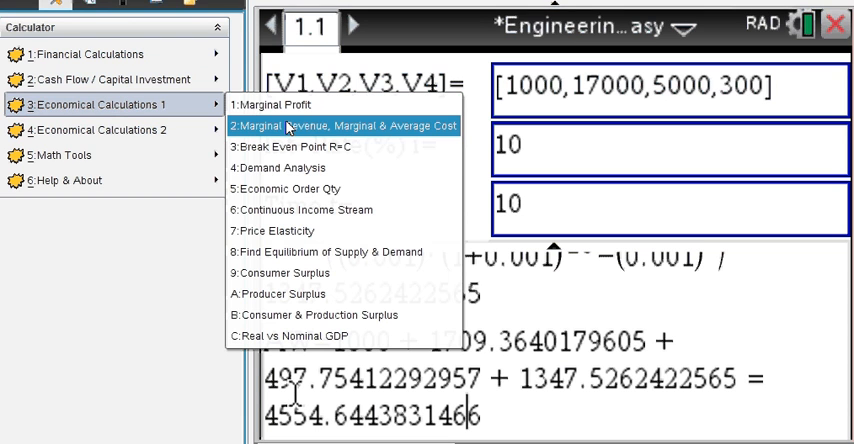
mouse_move(336, 146)
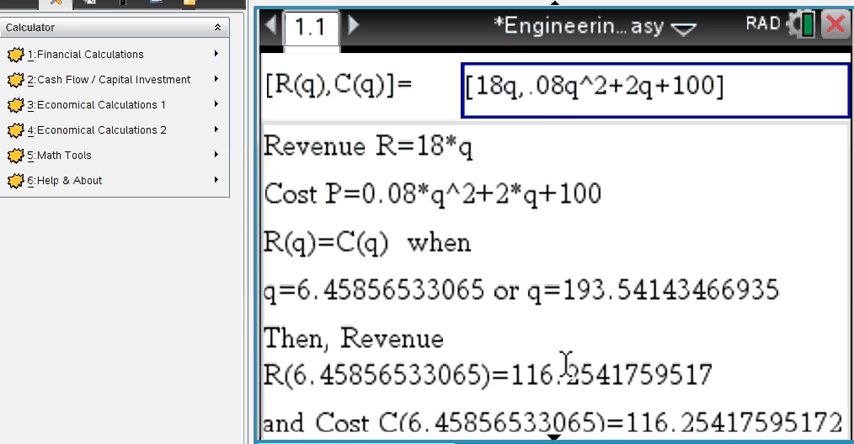
scroll(down, 3)
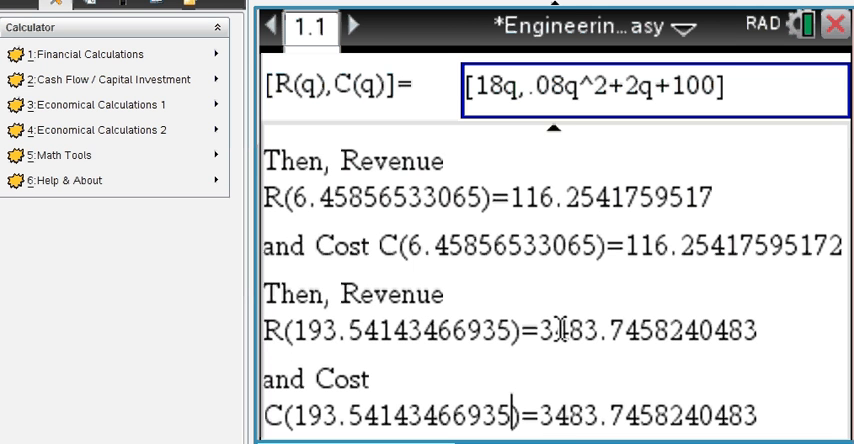
mouse_move(116, 104)
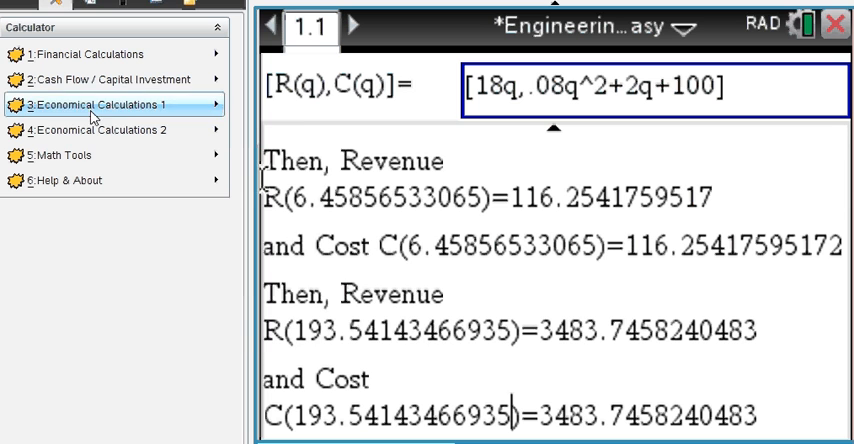
Step: Compute the Gini coefficient for shares [4.7,11.1,17.1,24.4,42.7], giving 0.3572
click(100, 104)
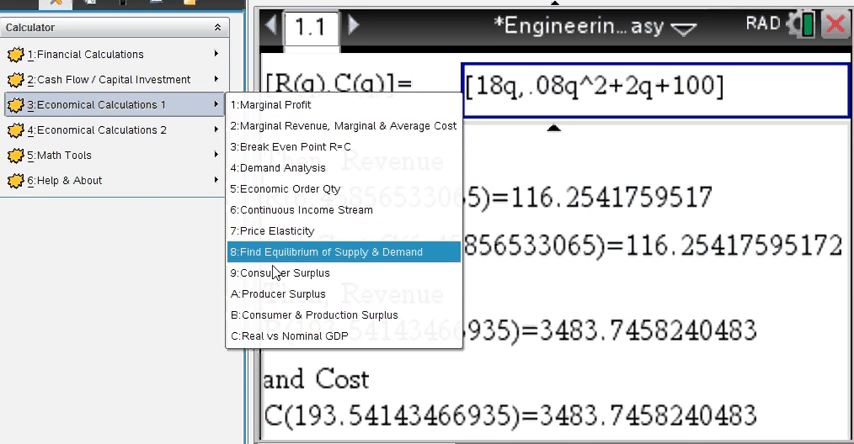
mouse_move(284, 292)
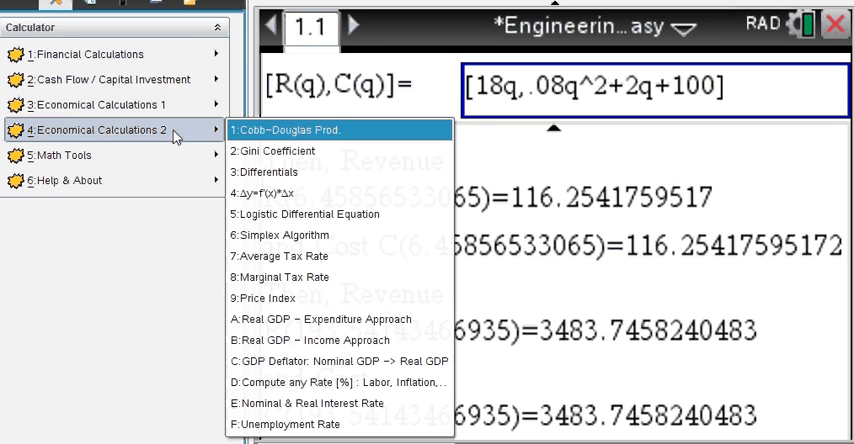
mouse_move(290, 150)
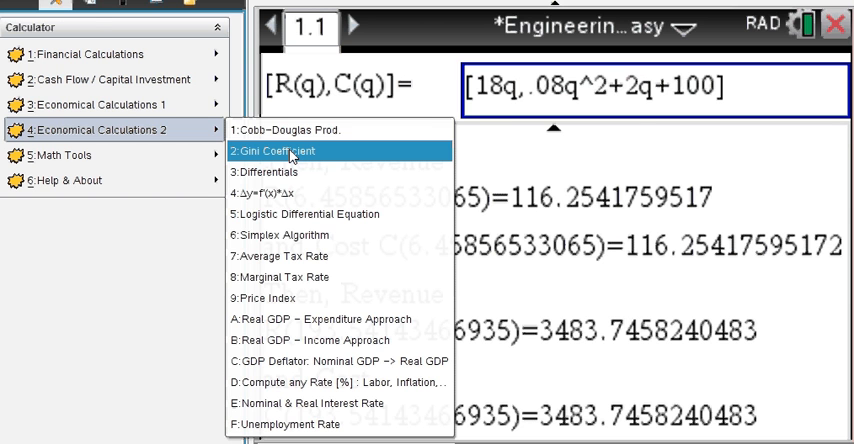
click(272, 150)
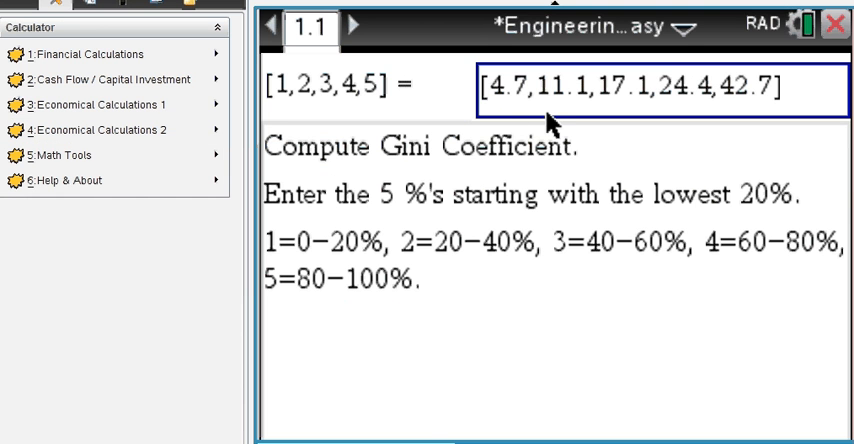
mouse_move(530, 100)
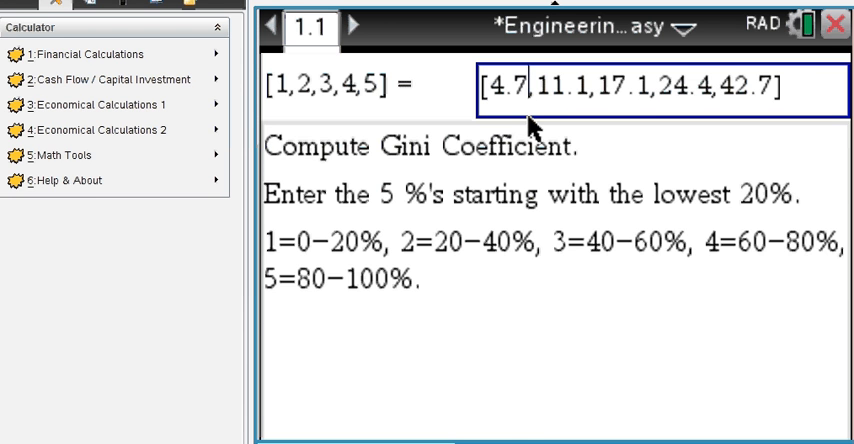
scroll(down, 3)
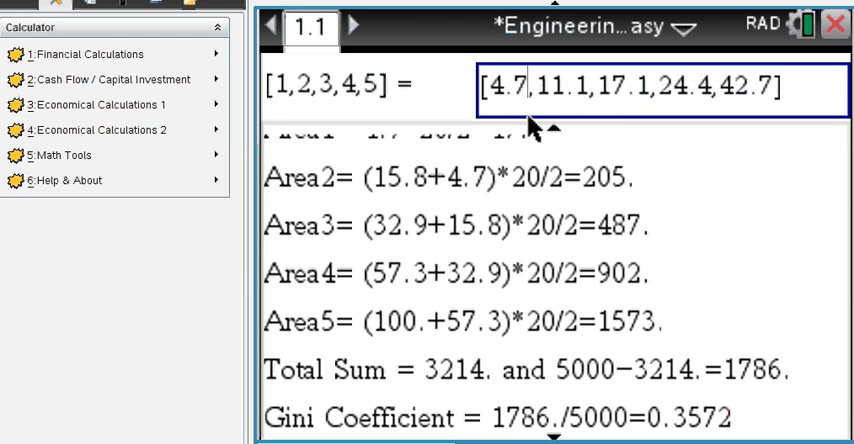
mouse_move(550, 216)
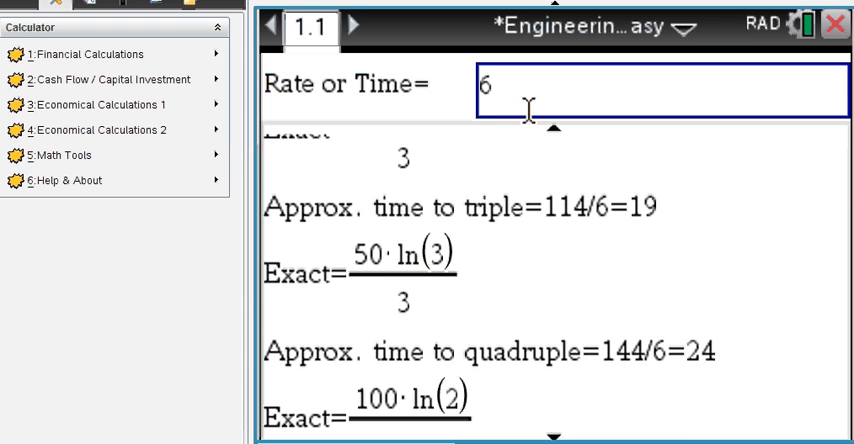
Step: Apply the rule of 72 at rate 6.0: about 12, 19 and 24 periods to double, triple, quadruple
text(.0)
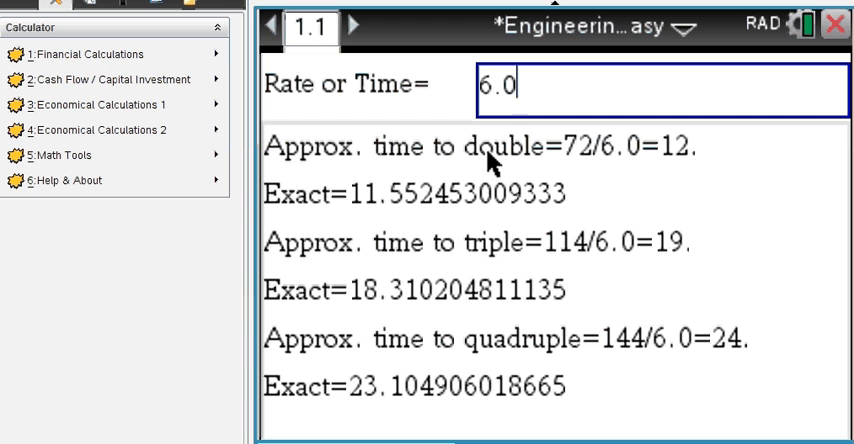
mouse_move(596, 160)
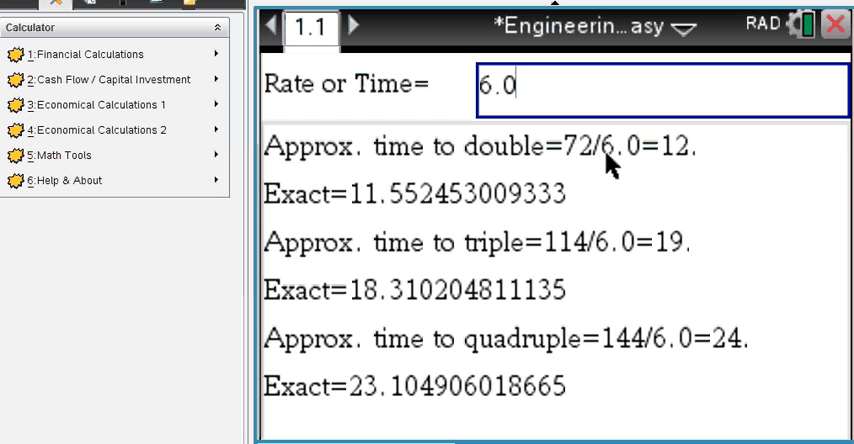
mouse_move(644, 170)
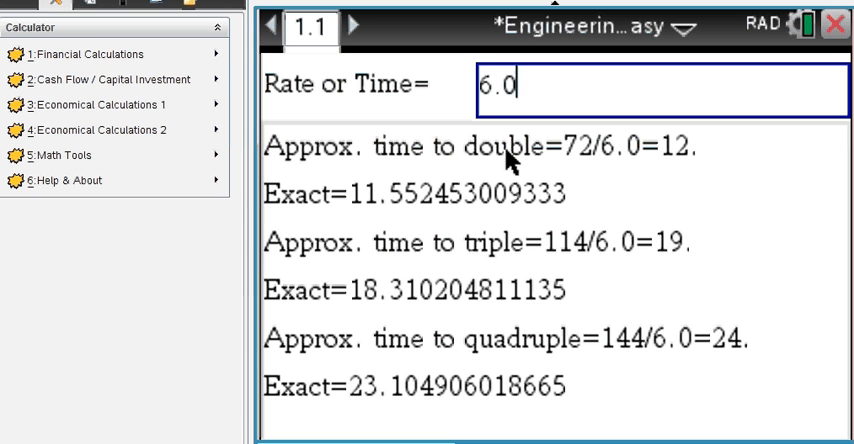
mouse_move(490, 226)
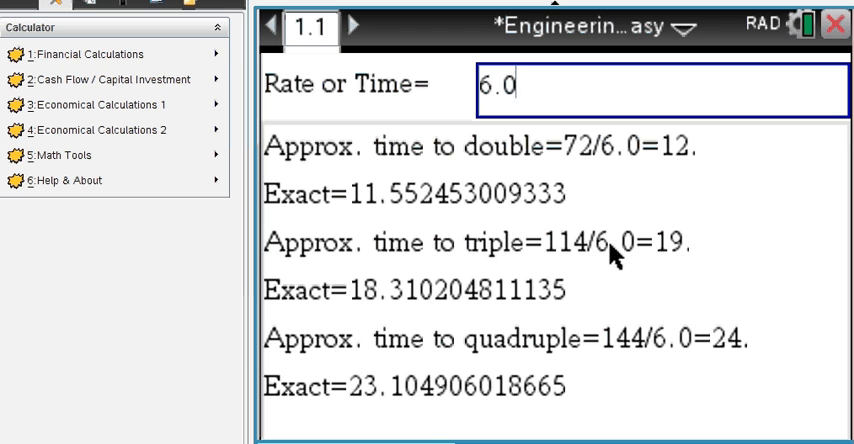
mouse_move(672, 262)
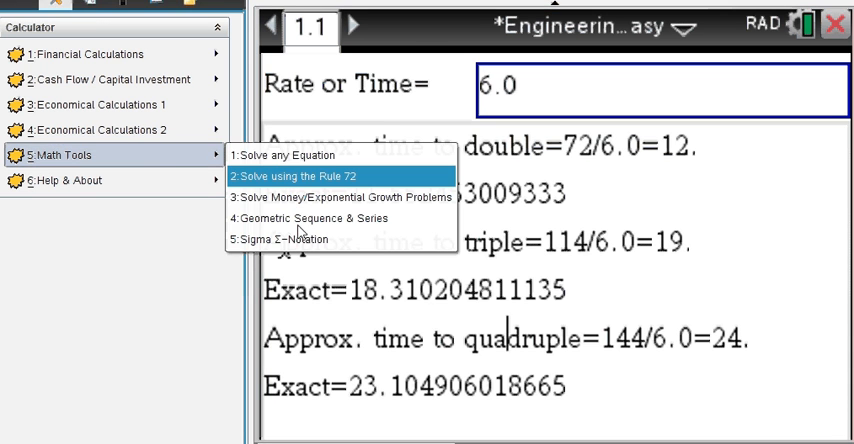
Step: Evaluate the sigma sum of n^3 from n=1 to 4, giving 100
click(288, 240)
text(n^)
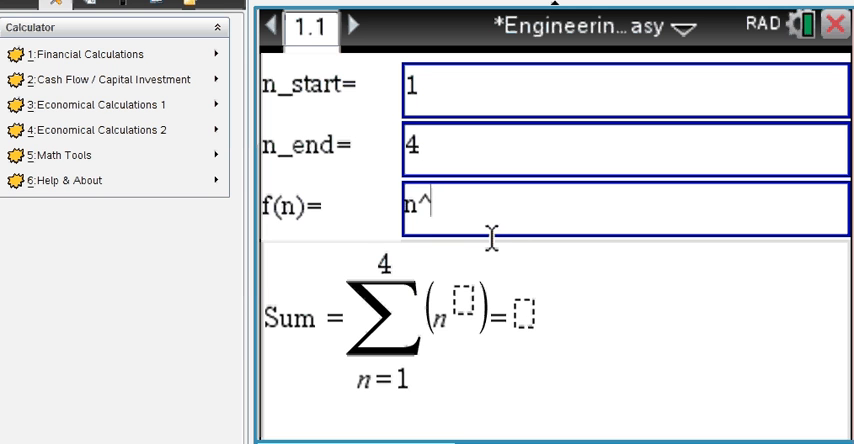
text(3)
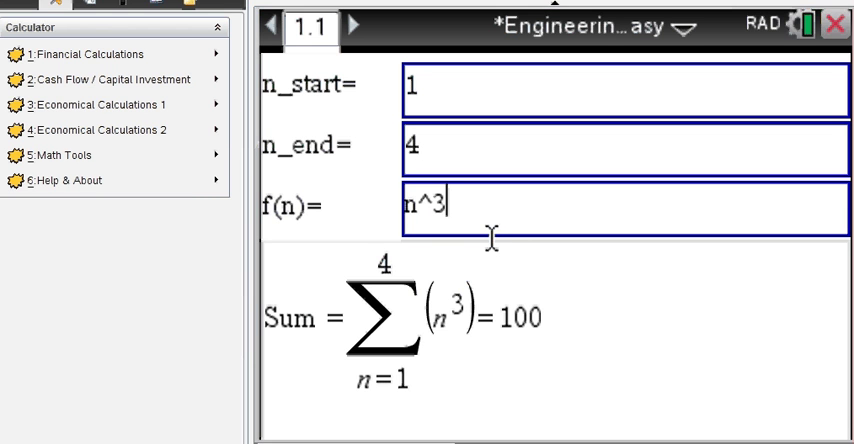
mouse_move(512, 328)
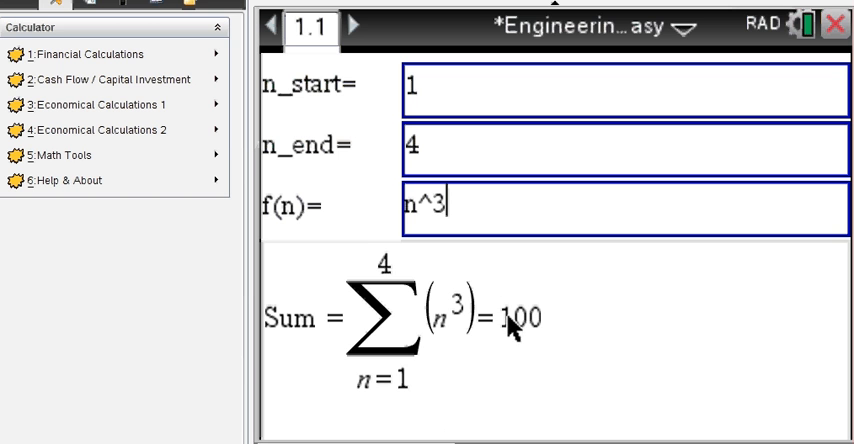
mouse_move(462, 330)
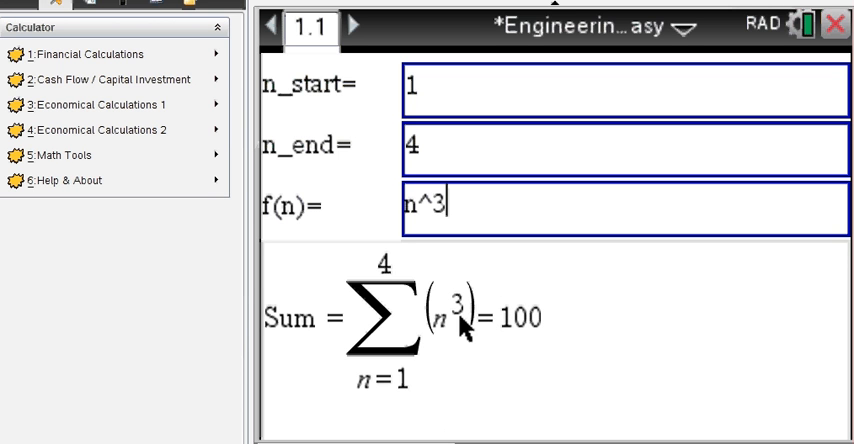
mouse_move(460, 316)
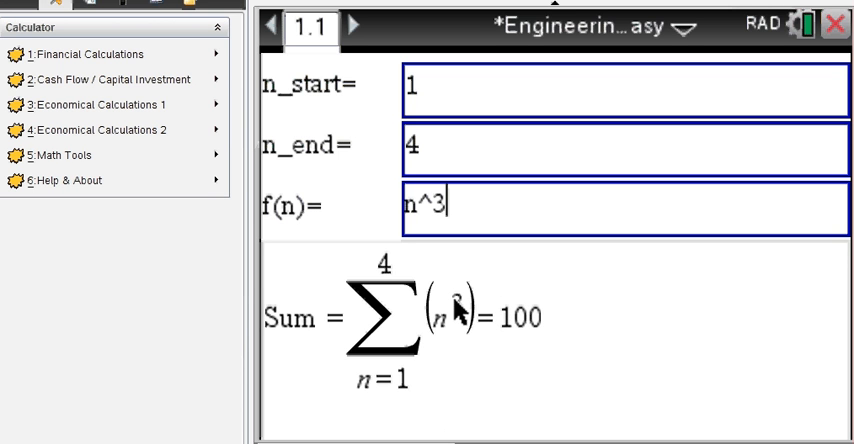
mouse_move(504, 336)
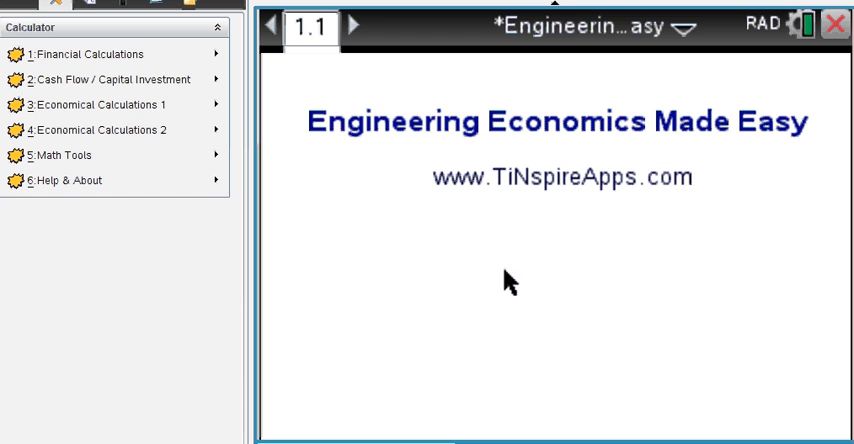
mouse_move(500, 220)
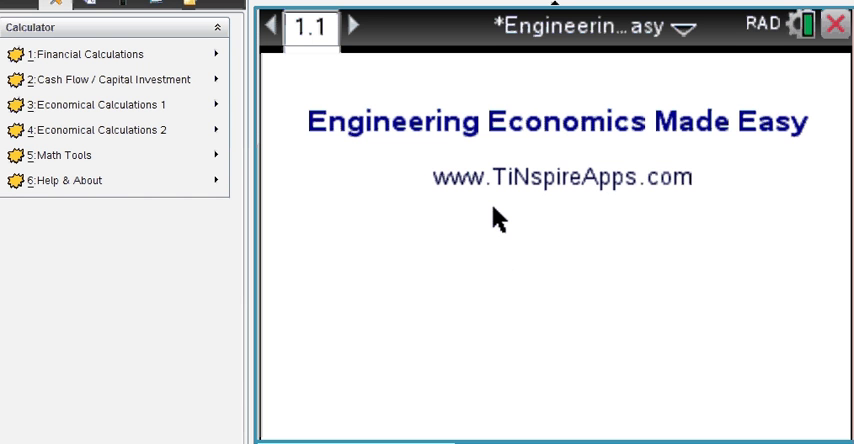
mouse_move(492, 202)
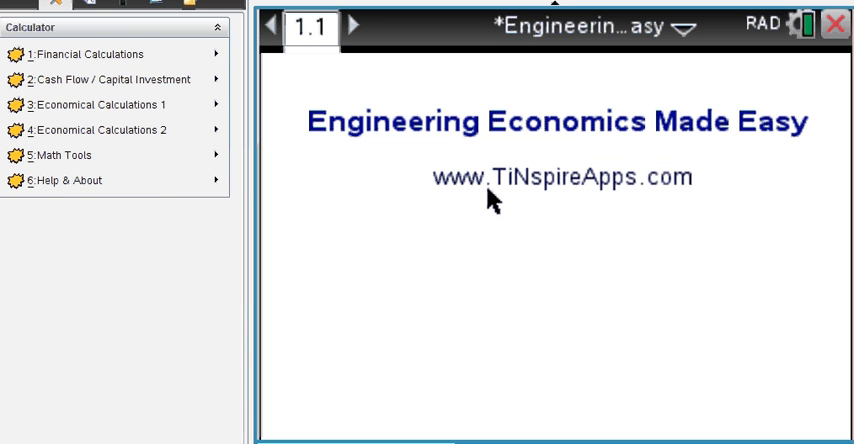
mouse_move(536, 204)
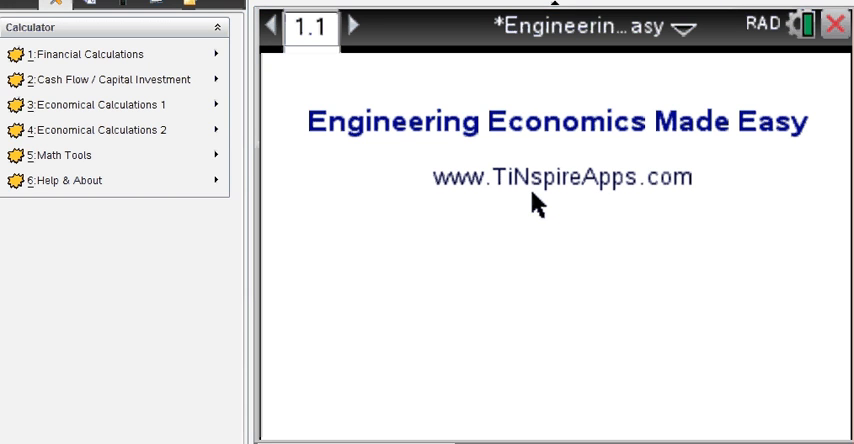
mouse_move(838, 20)
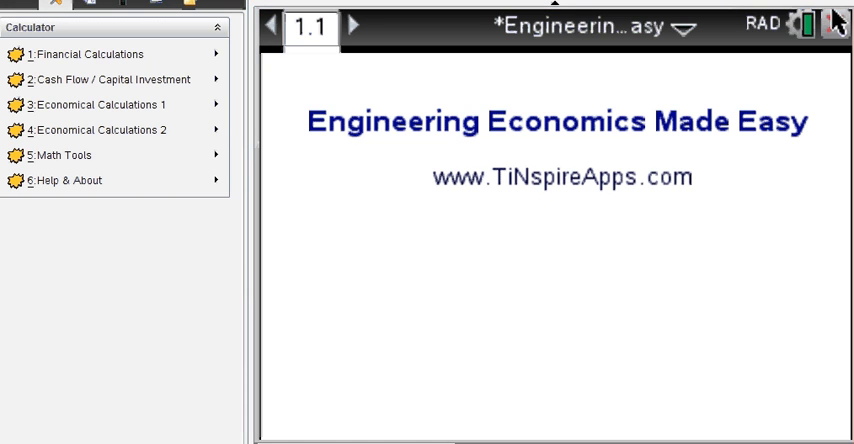